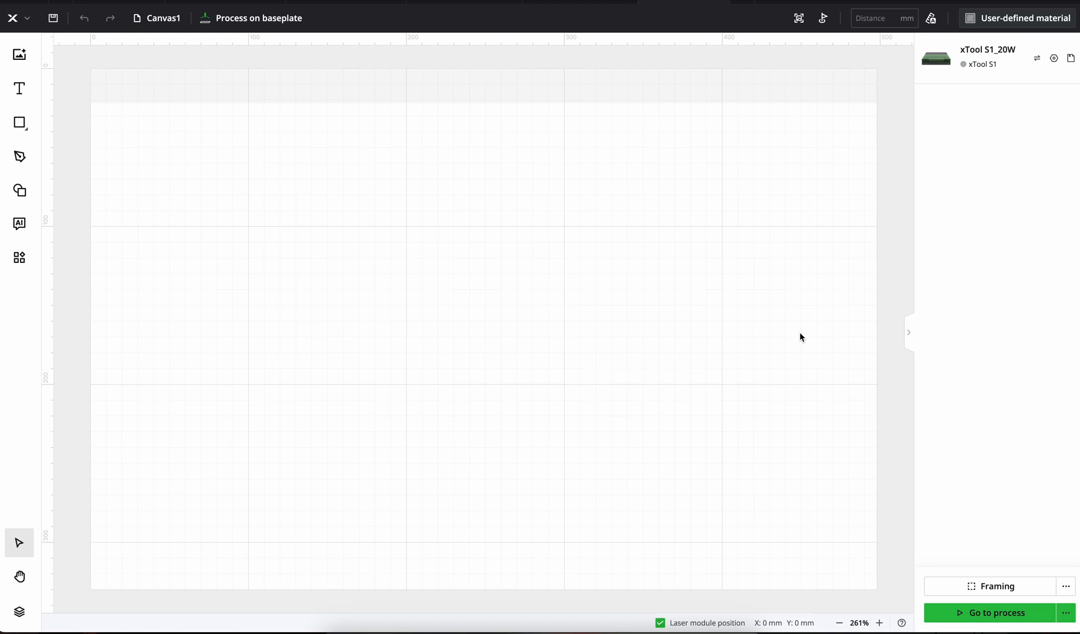
mouse_move(269, 108)
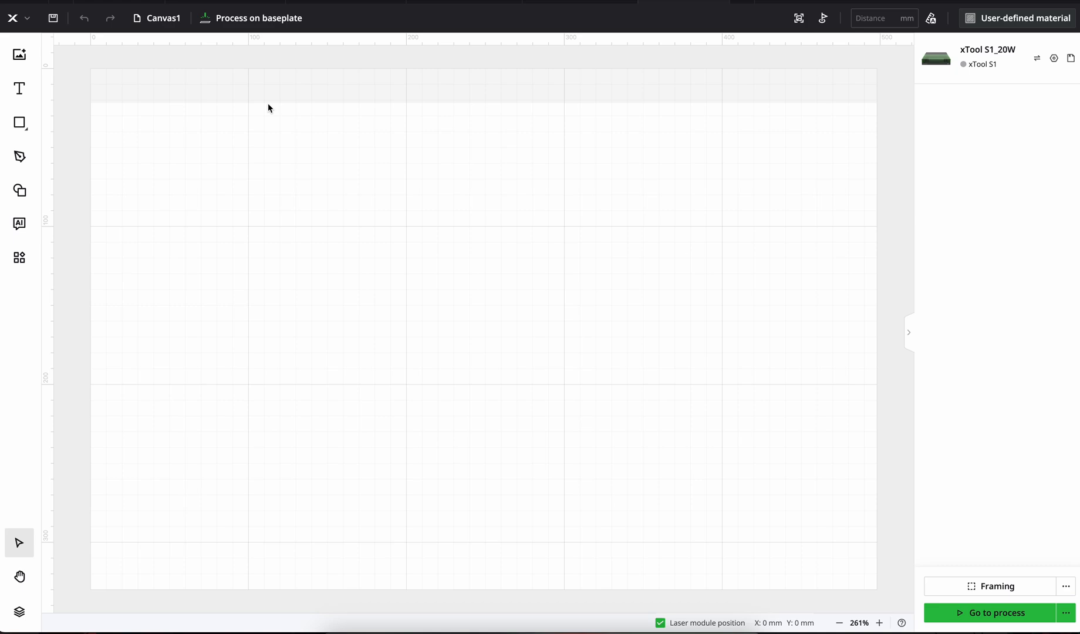
mouse_move(19, 190)
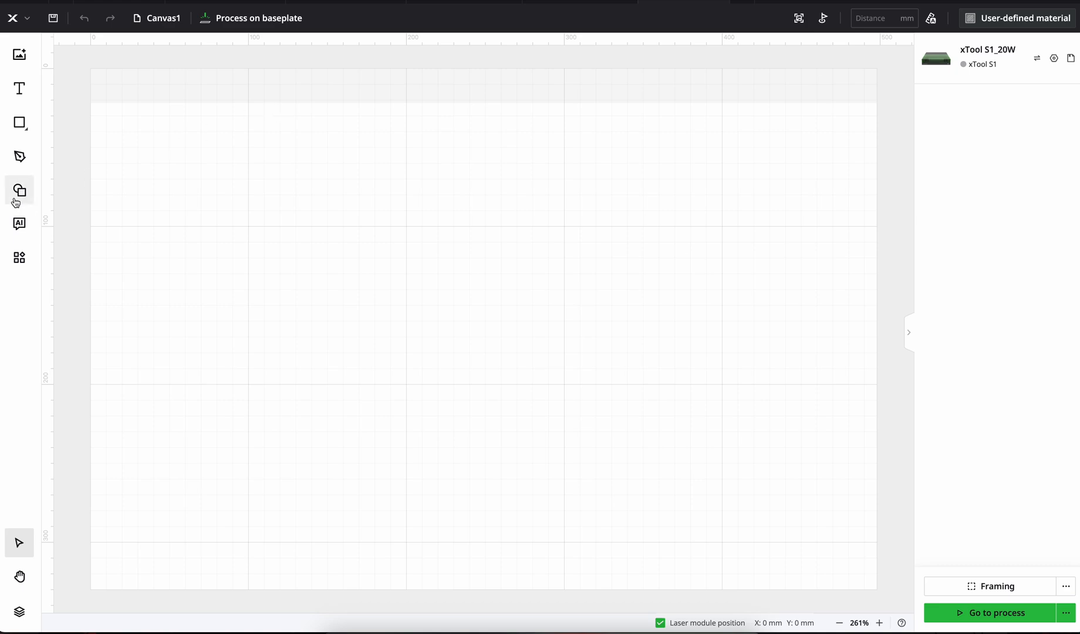
Step: Open the Shape panel's ready-made shape library and pick a shape
left_click(19, 190)
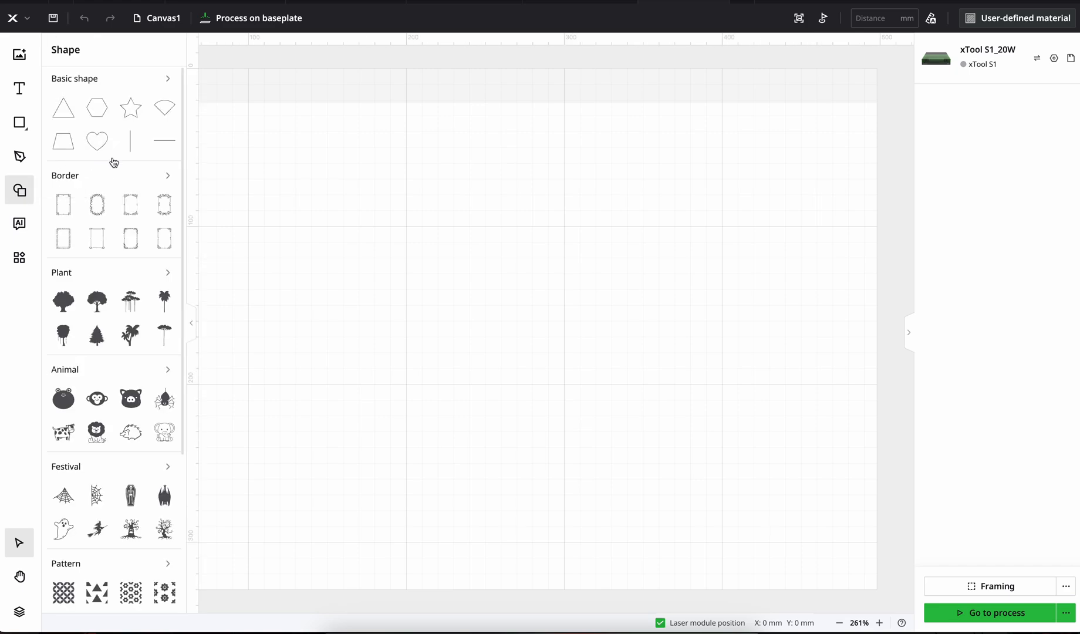
left_click(167, 79)
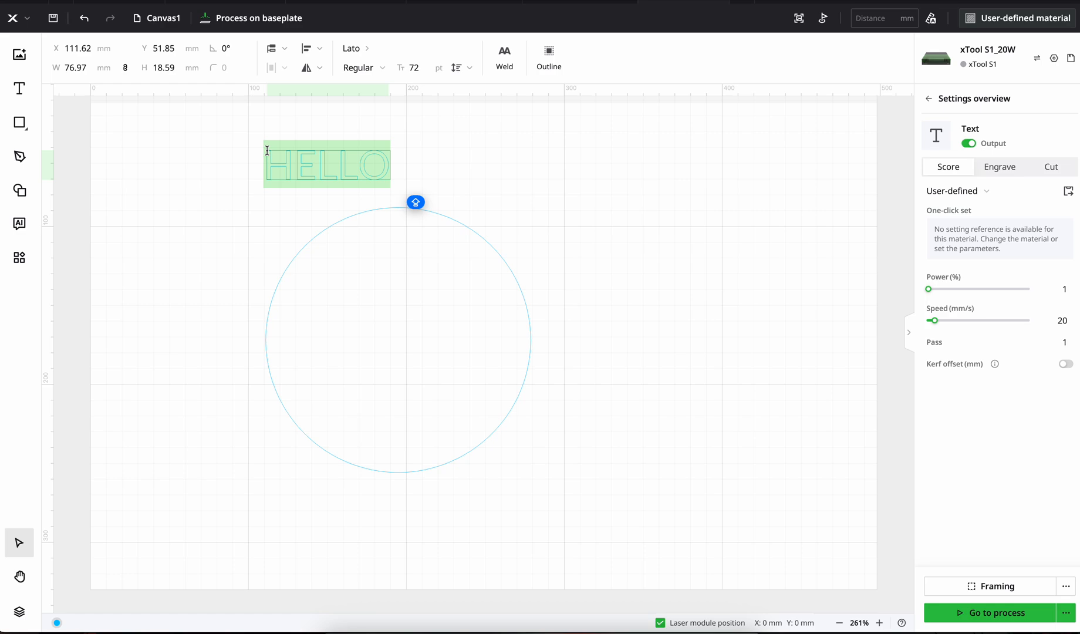
Step: Replace the HELLO text above the circle with 'Custom Name'
type("Custom Name")
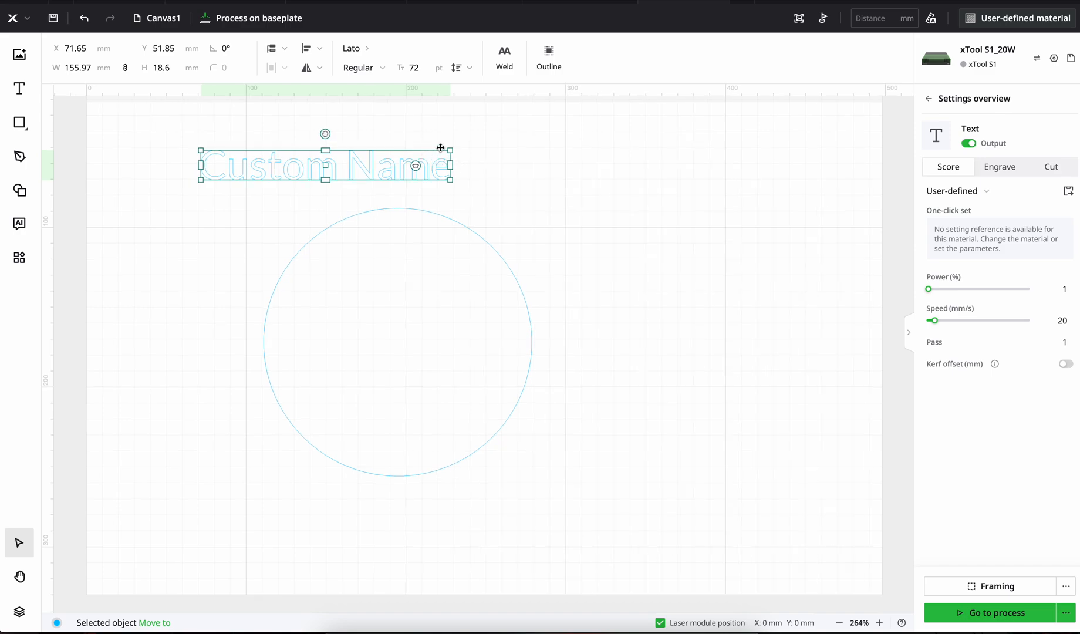
Step: Arc 'Custom Name' over the circle and switch its processing from score to engrave
scroll("up", 3)
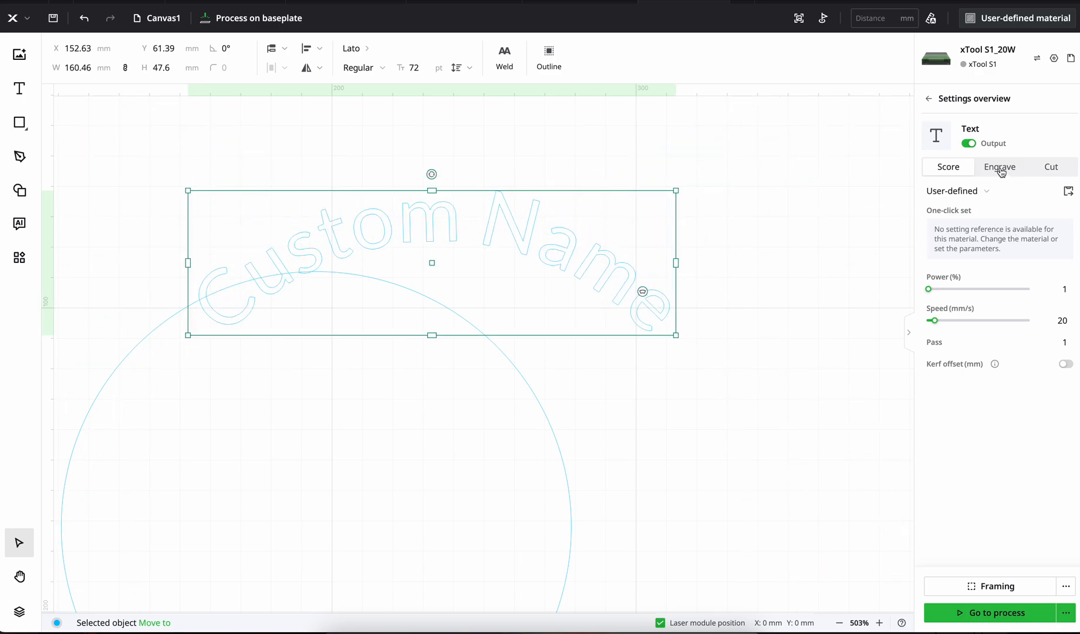
left_click(999, 166)
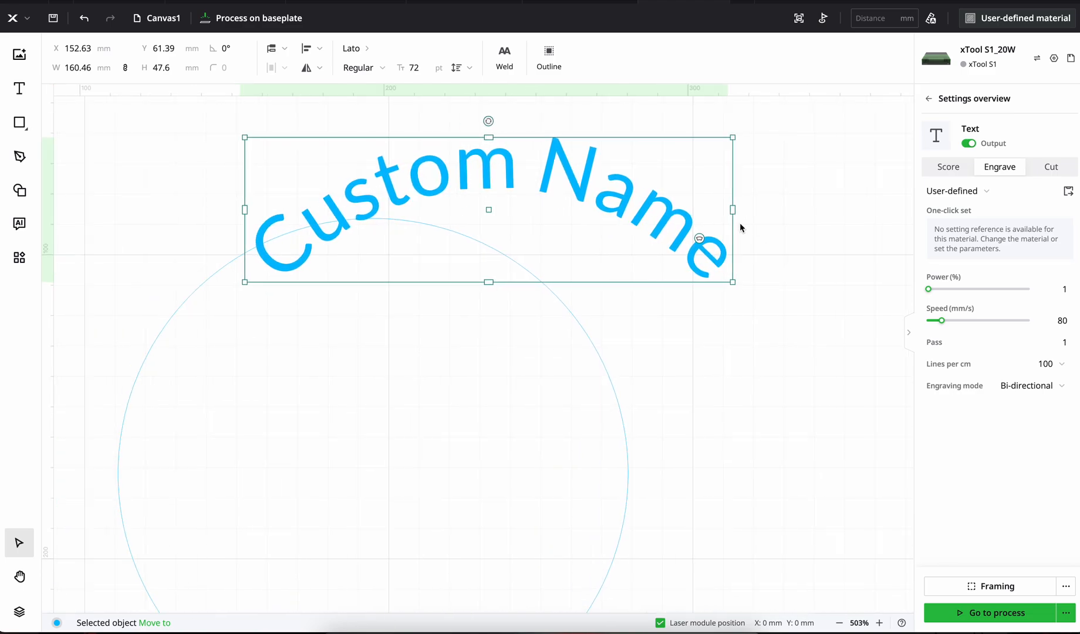